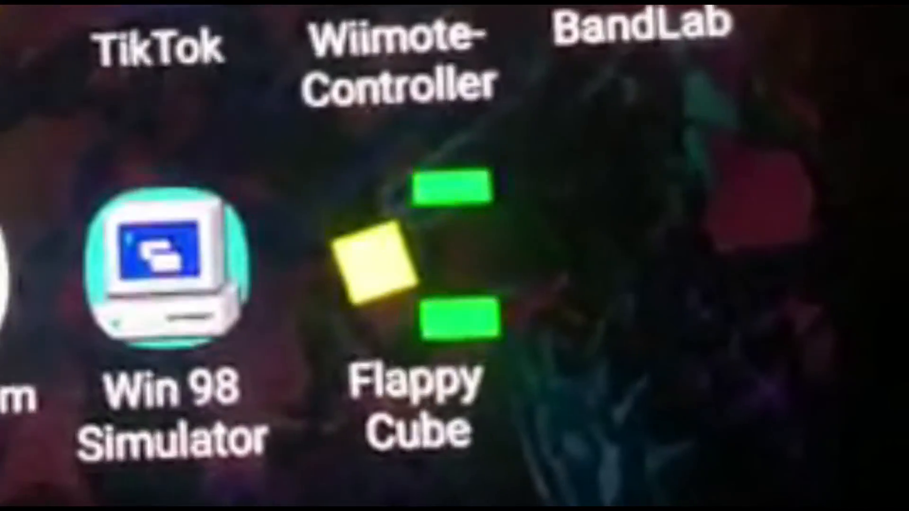
# - Launch Flappy Cube from the Android home screen to reach its Tap to Start screen
pyautogui.click(406, 273)
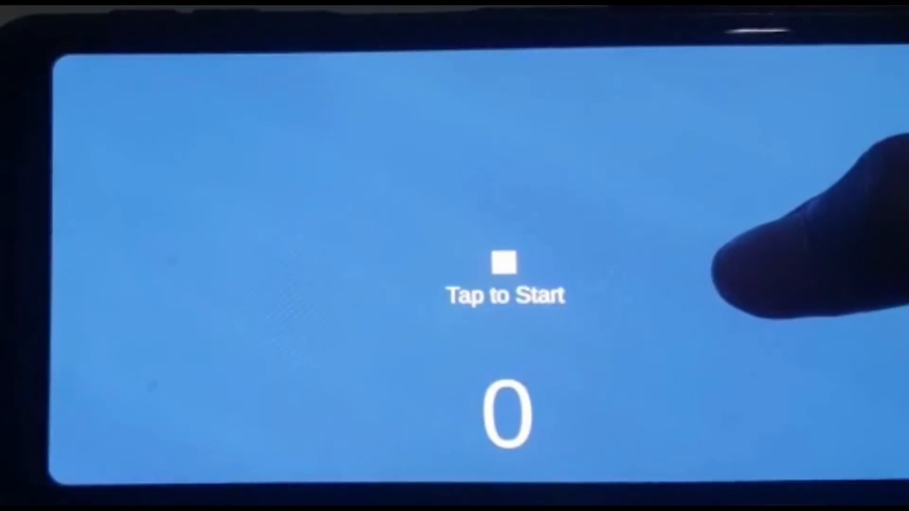